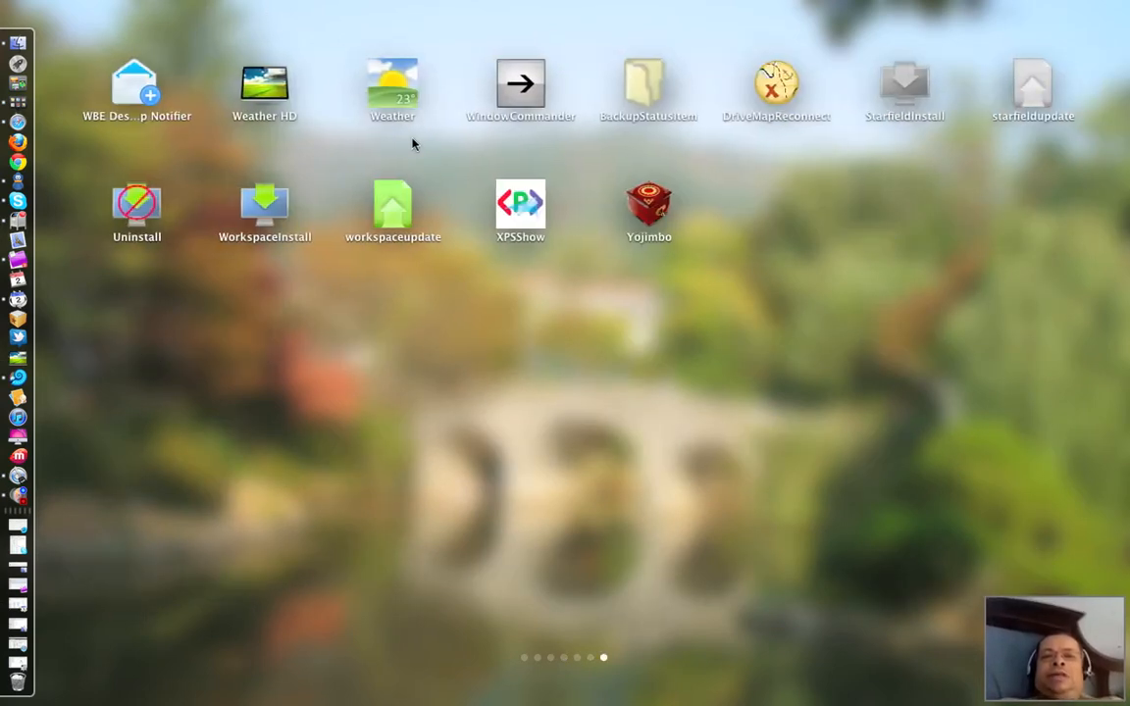
Swipe left through Launchpad to the first page of Apple applications
scroll("left", 3)
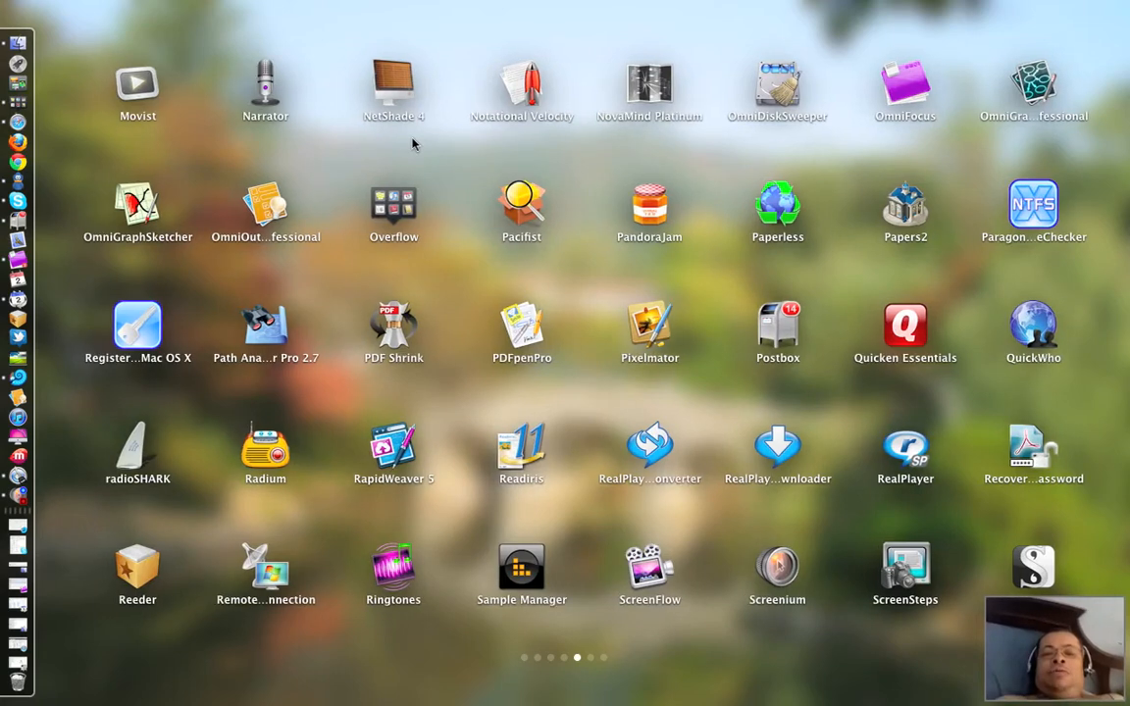
scroll("left", 3)
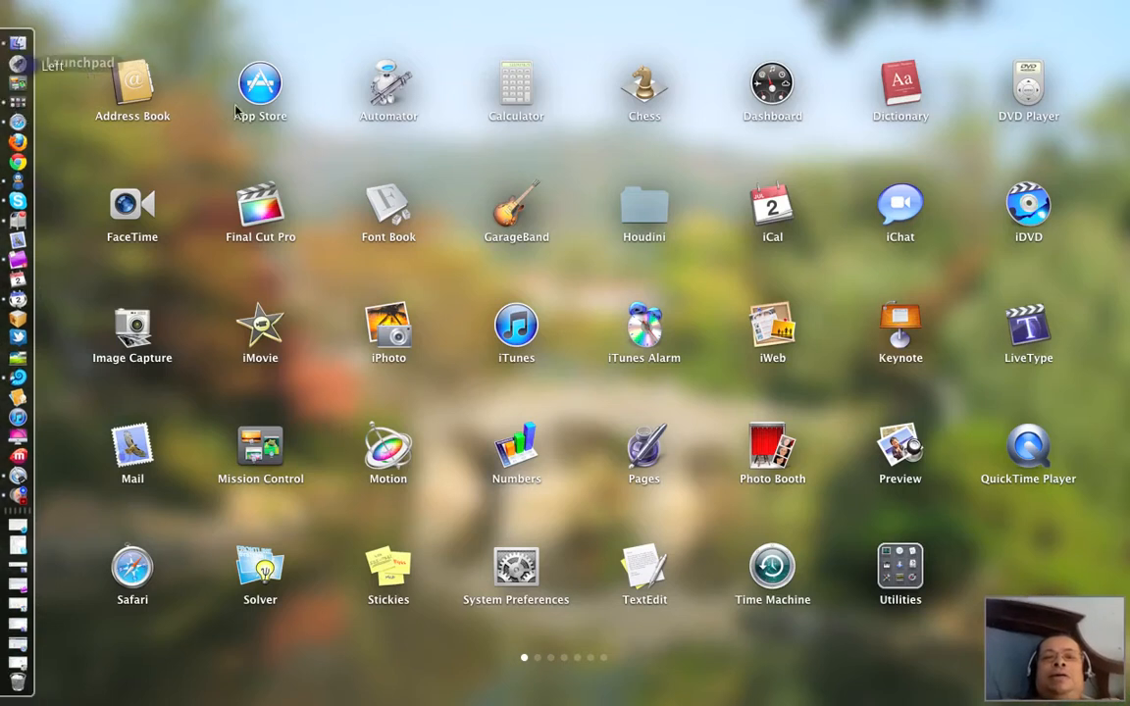
mouse_move(306, 133)
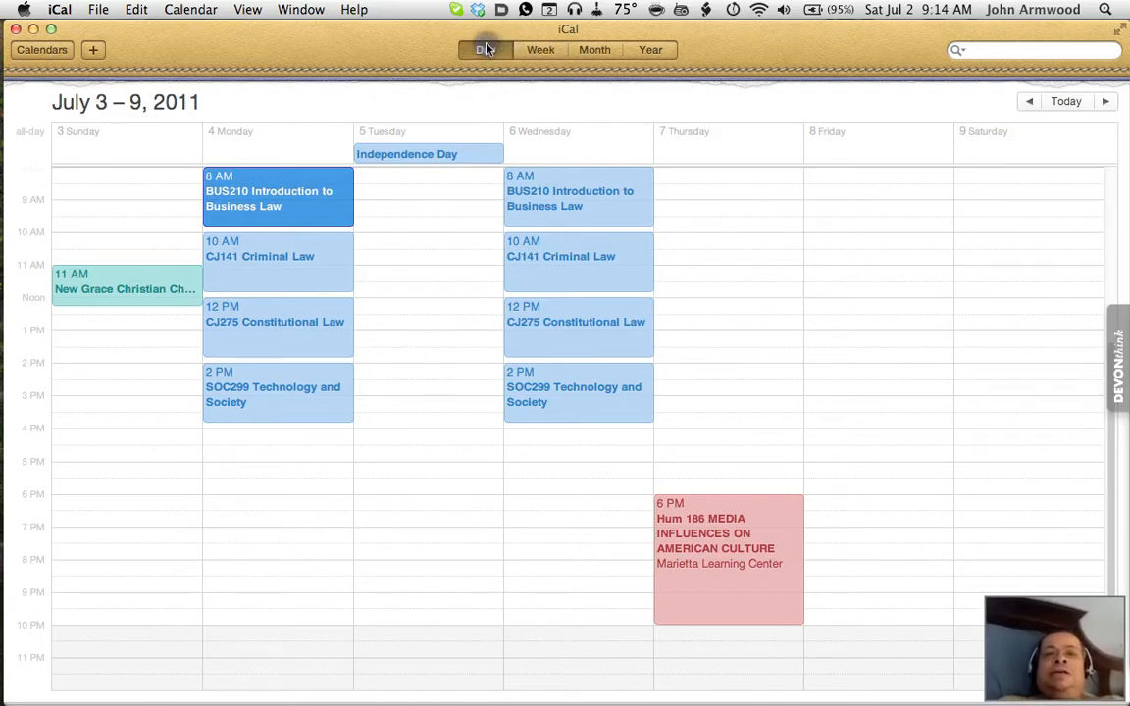
left_click(485, 49)
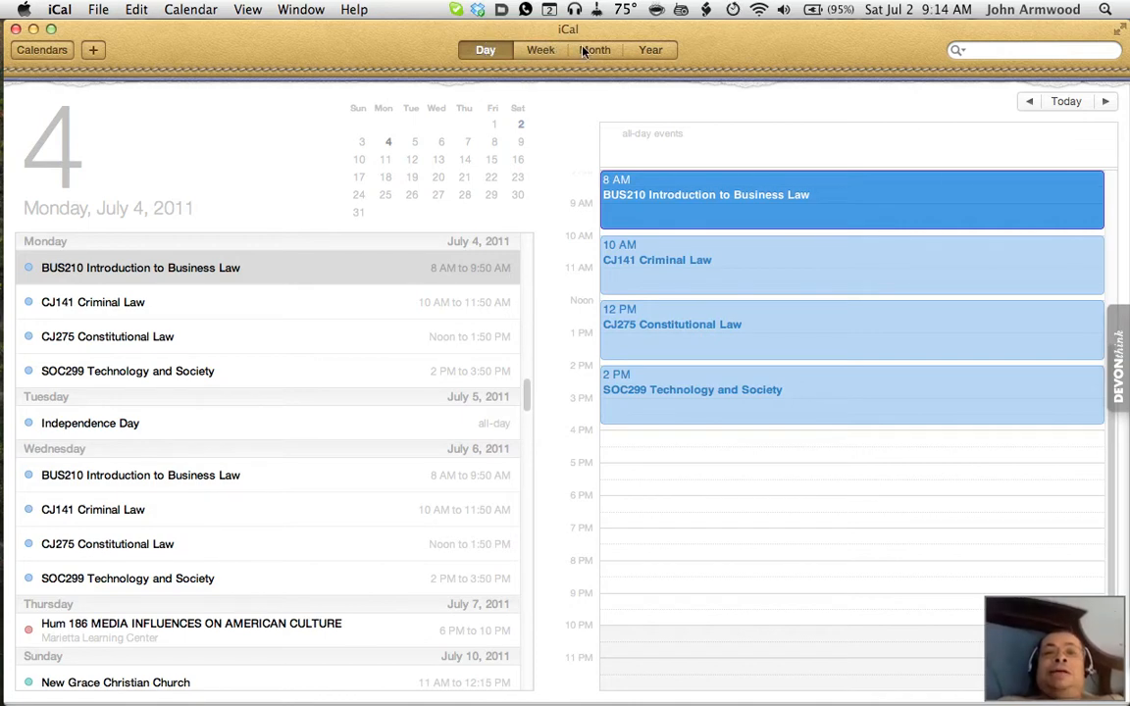
left_click(594, 50)
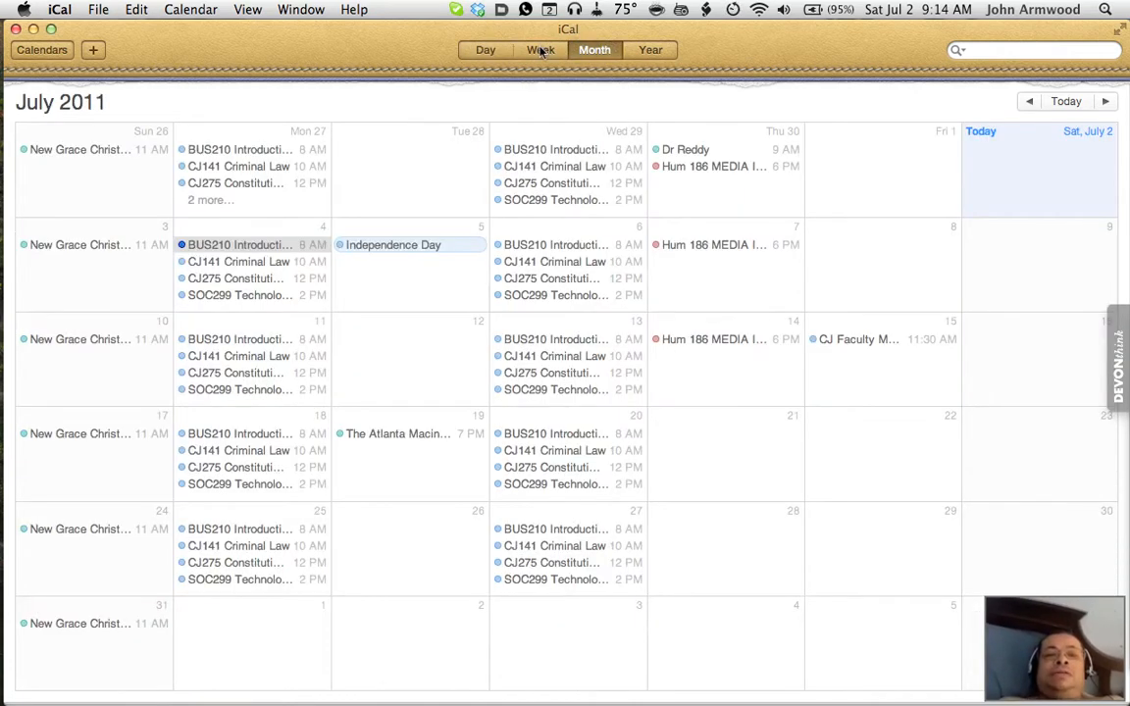
left_click(540, 50)
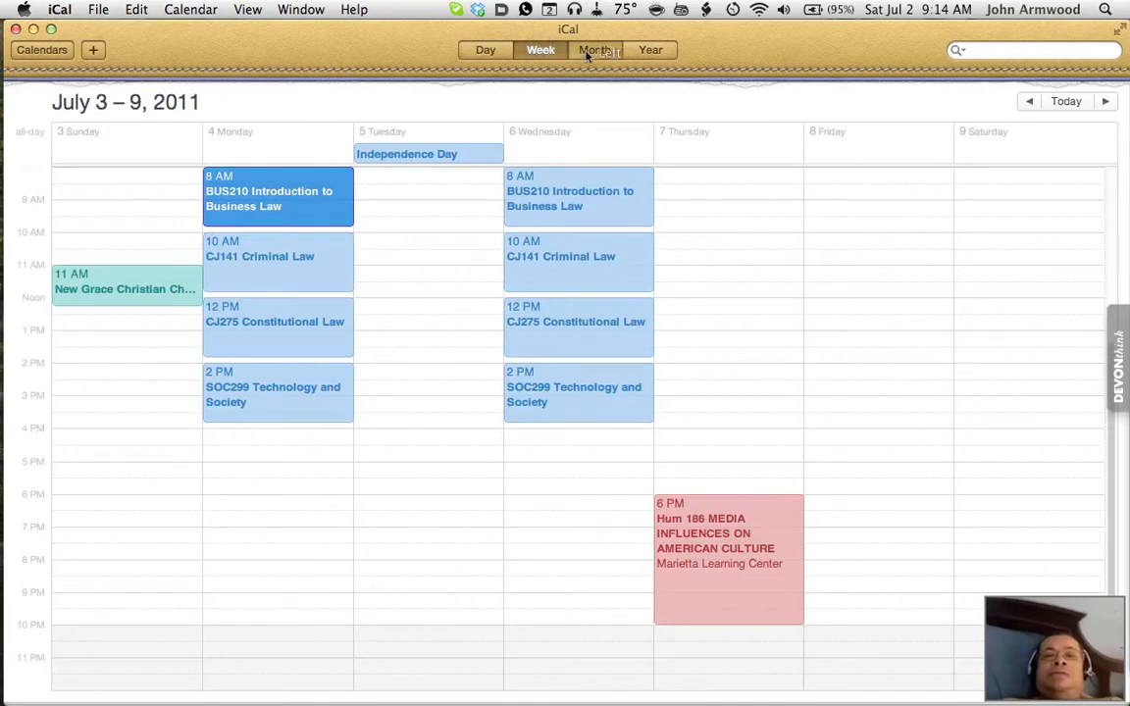
left_click(595, 50)
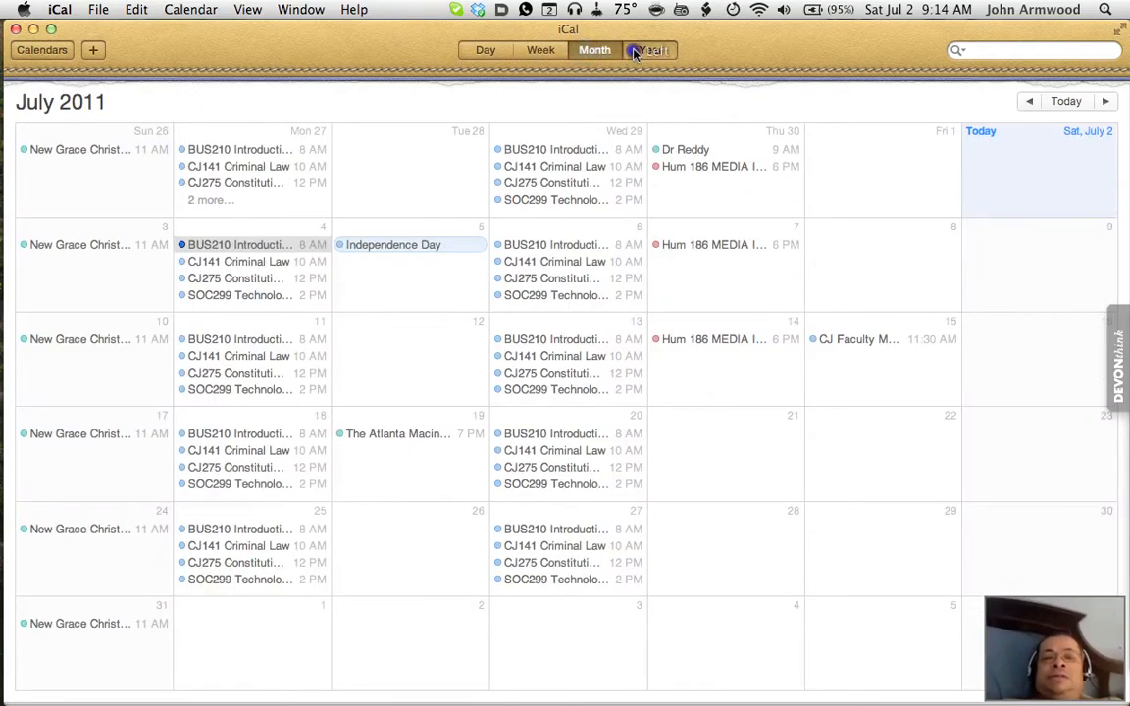
left_click(650, 50)
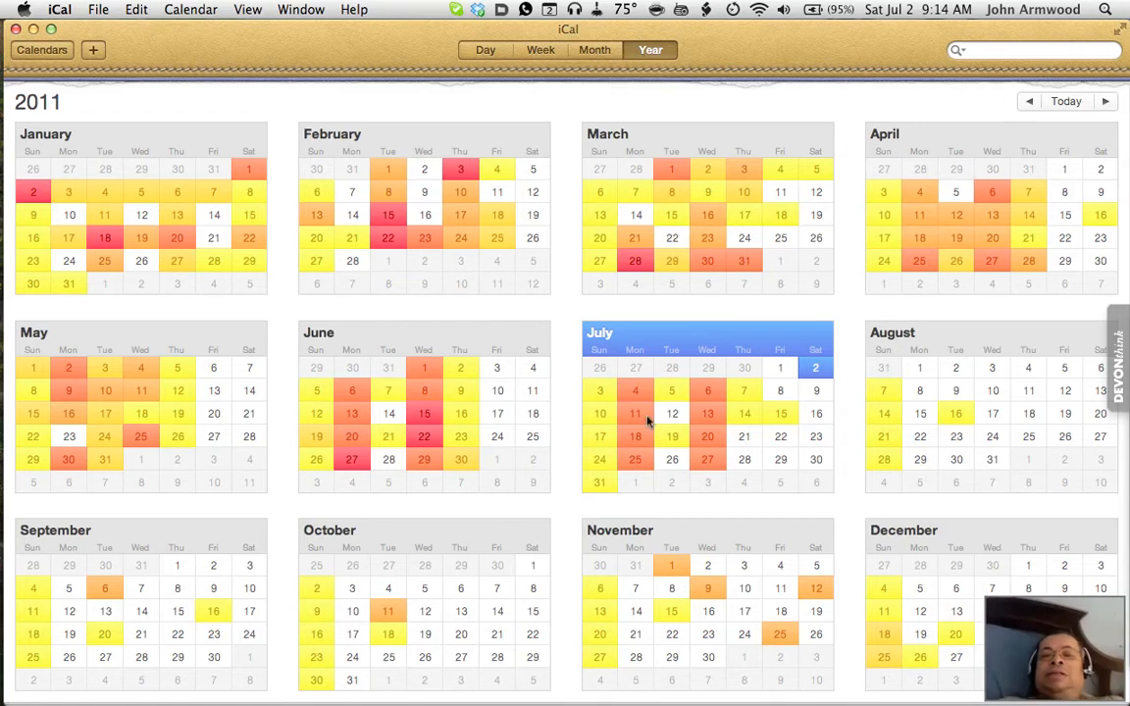
mouse_move(547, 91)
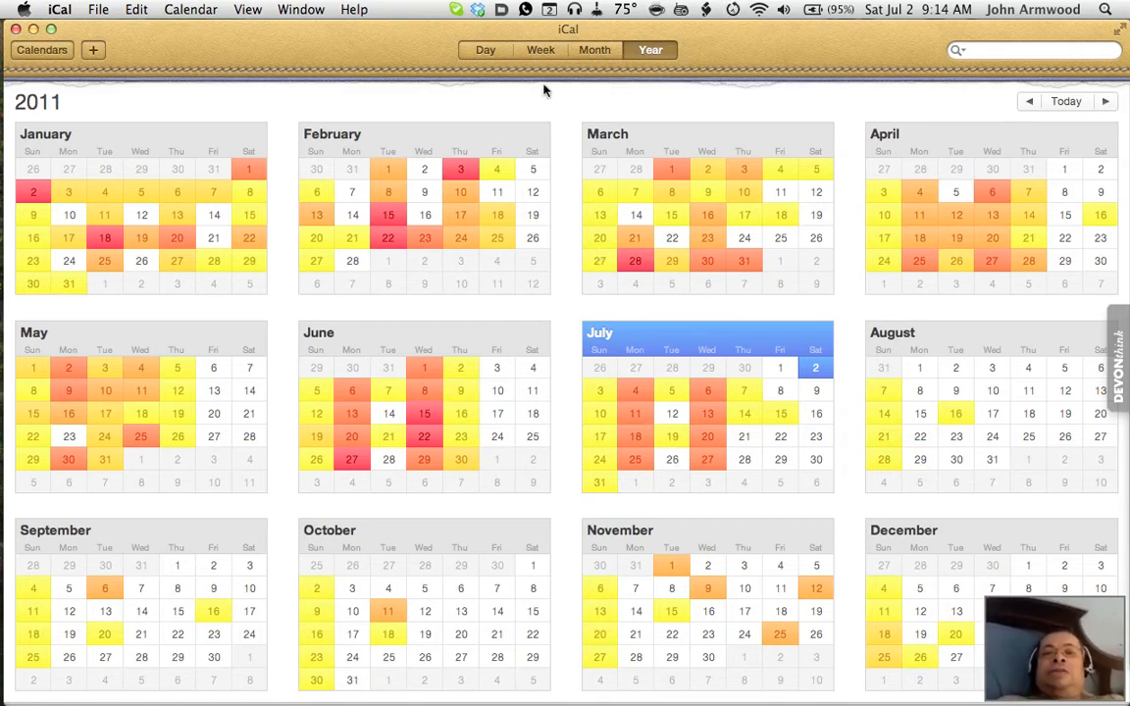
left_click(540, 51)
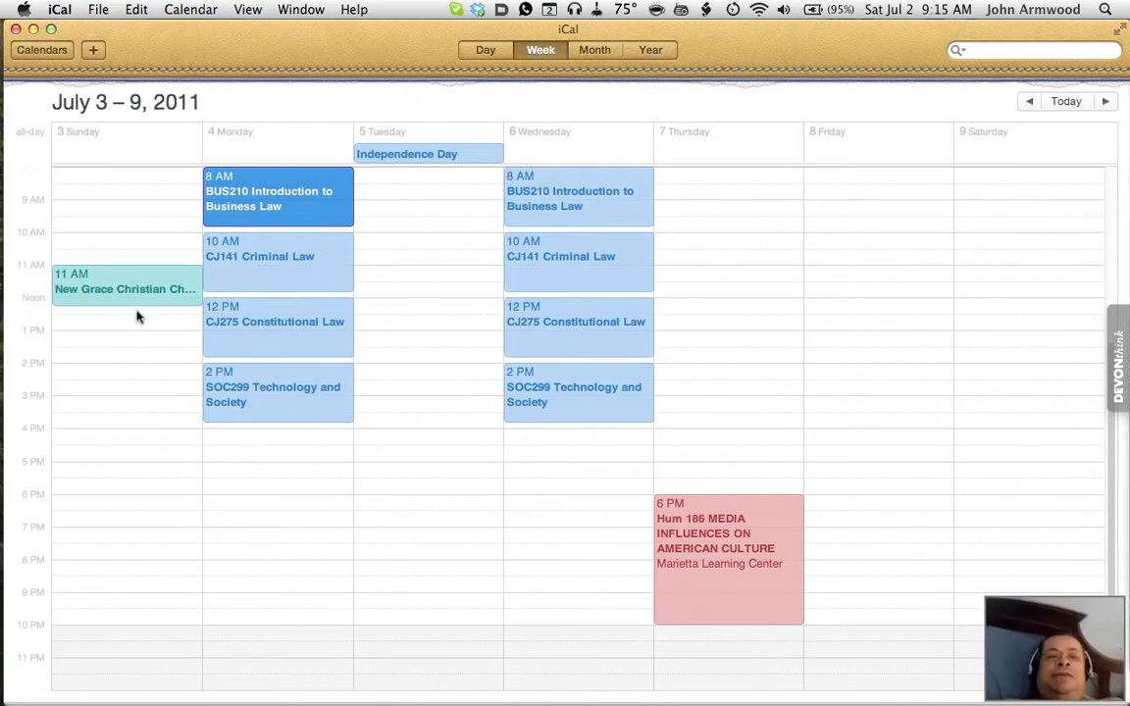
mouse_move(177, 366)
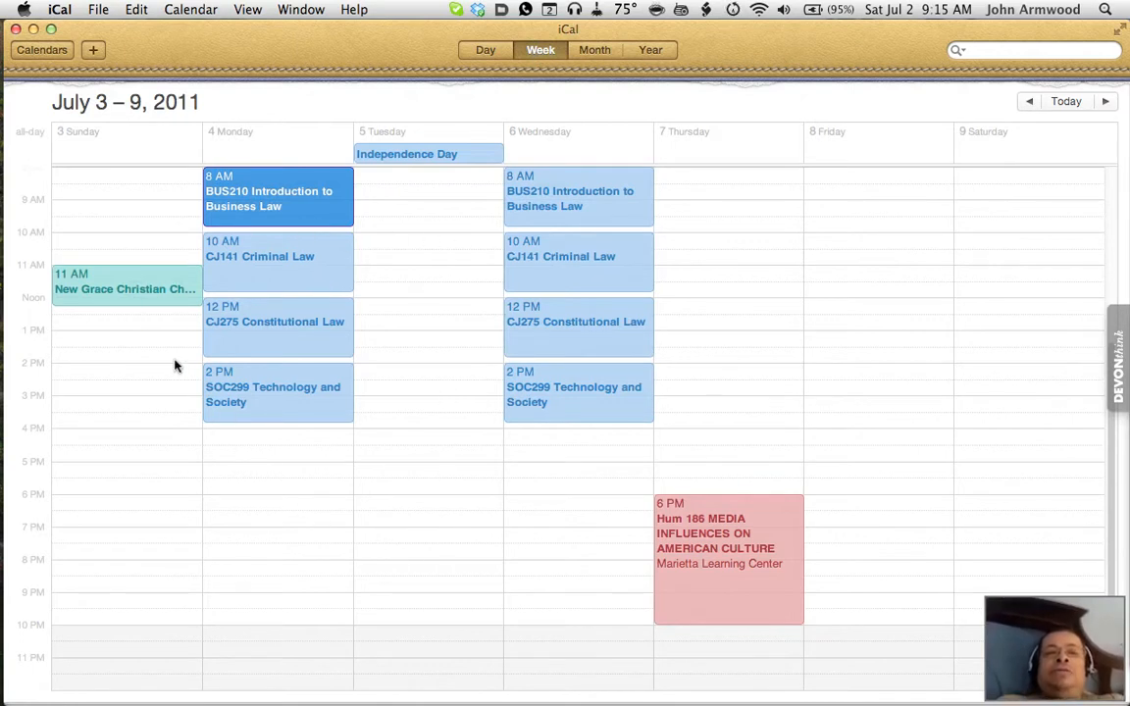
mouse_move(233, 255)
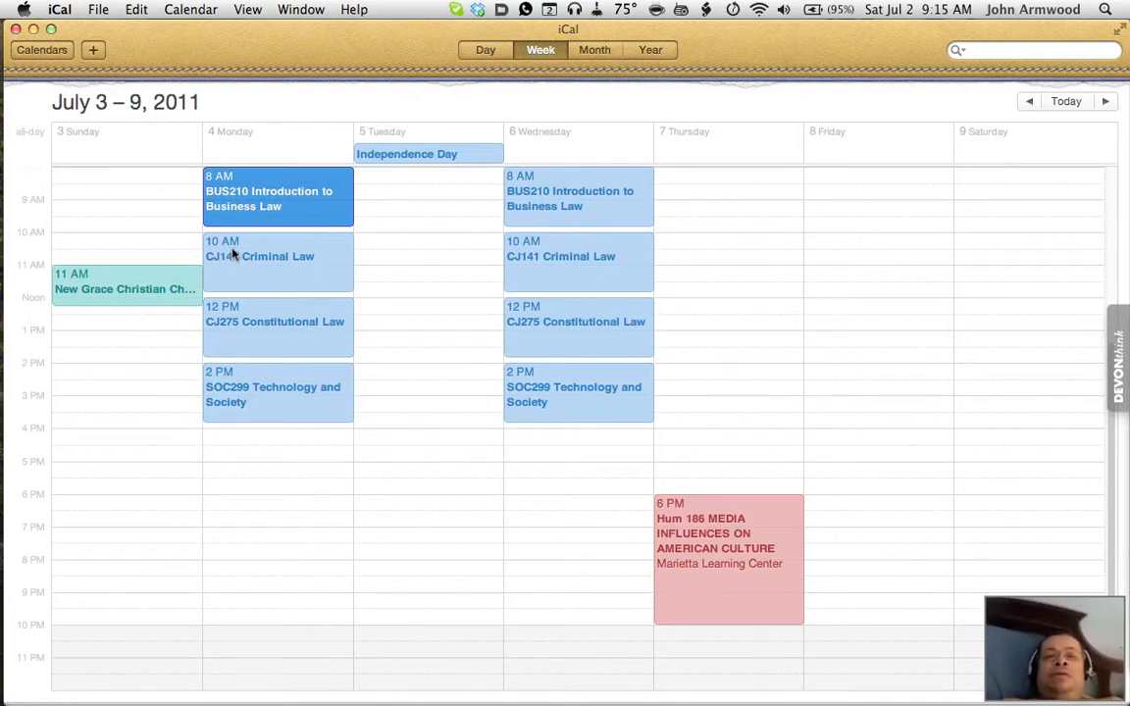
mouse_move(601, 339)
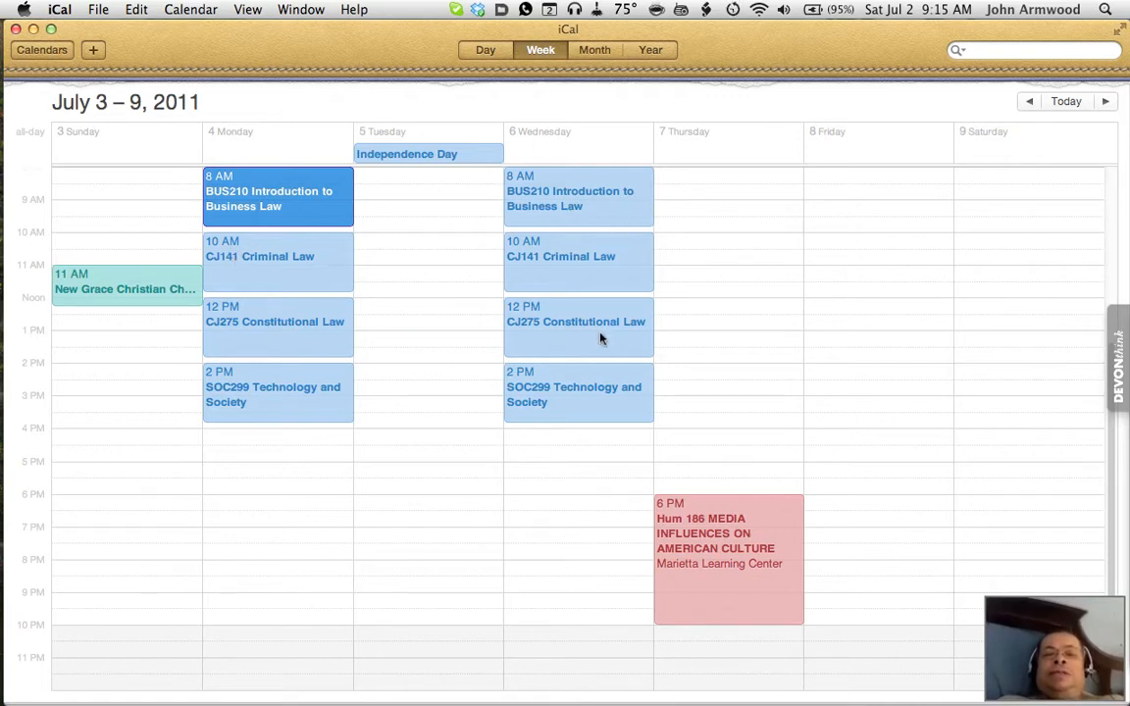
mouse_move(602, 135)
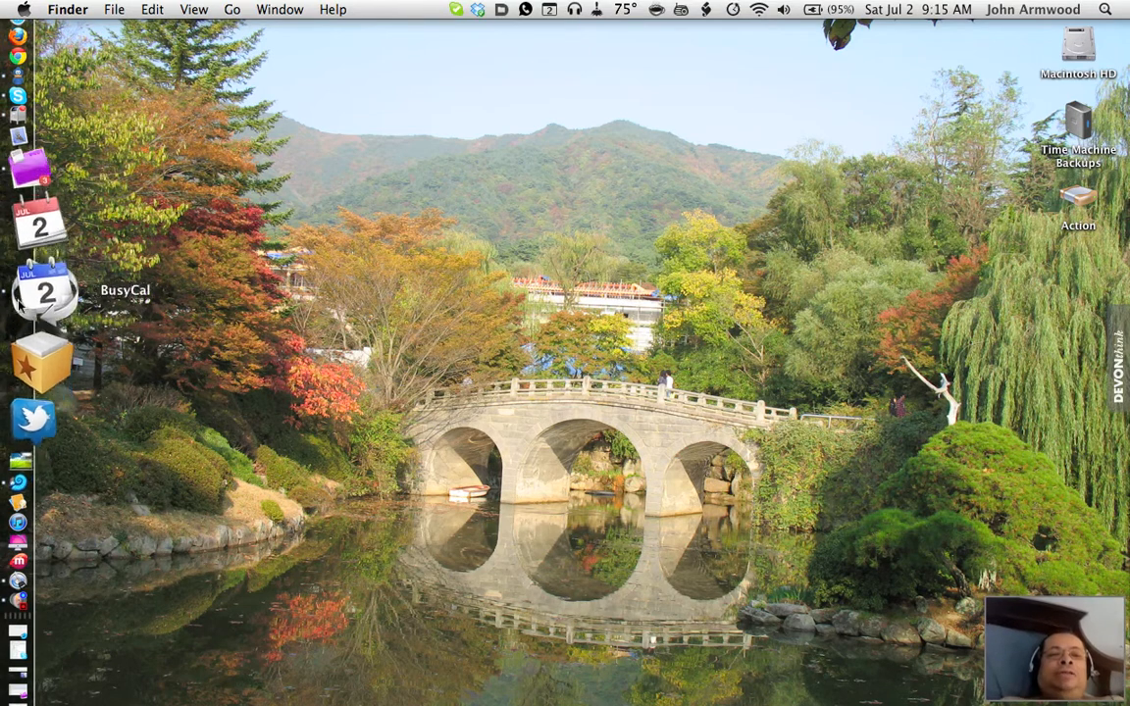
Launch BusyCal from the Dock to view the June 26 – July 2, 2011 week
left_click(42, 295)
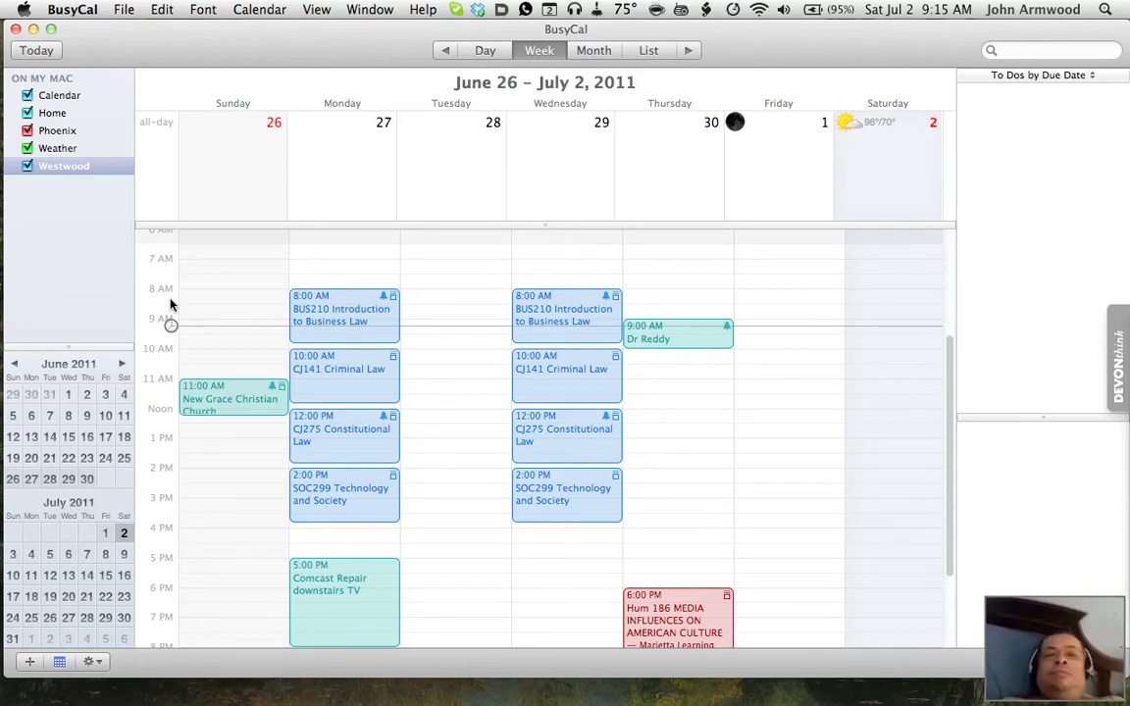
mouse_move(881, 142)
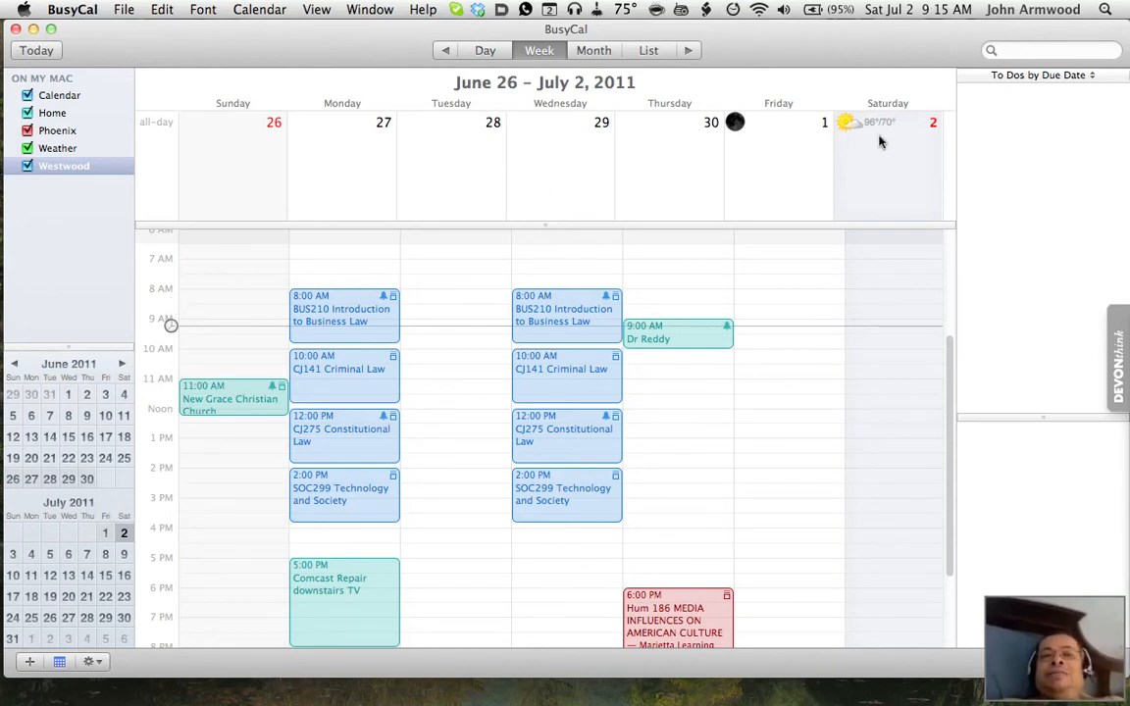
mouse_move(867, 149)
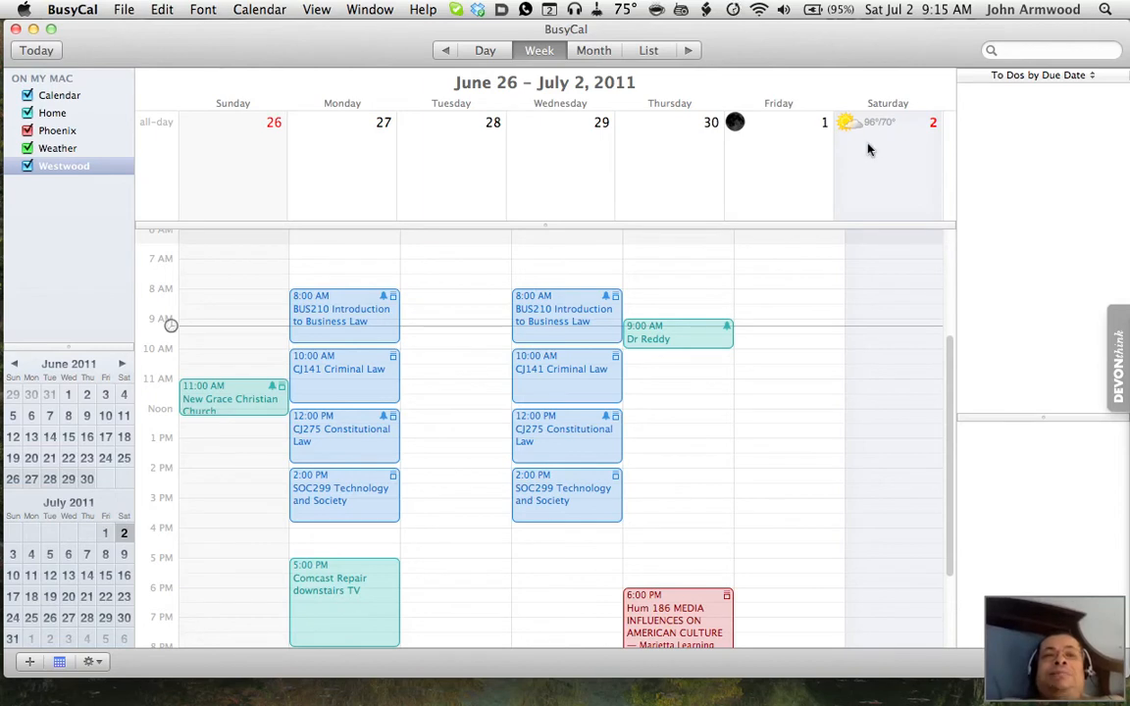
mouse_move(790, 125)
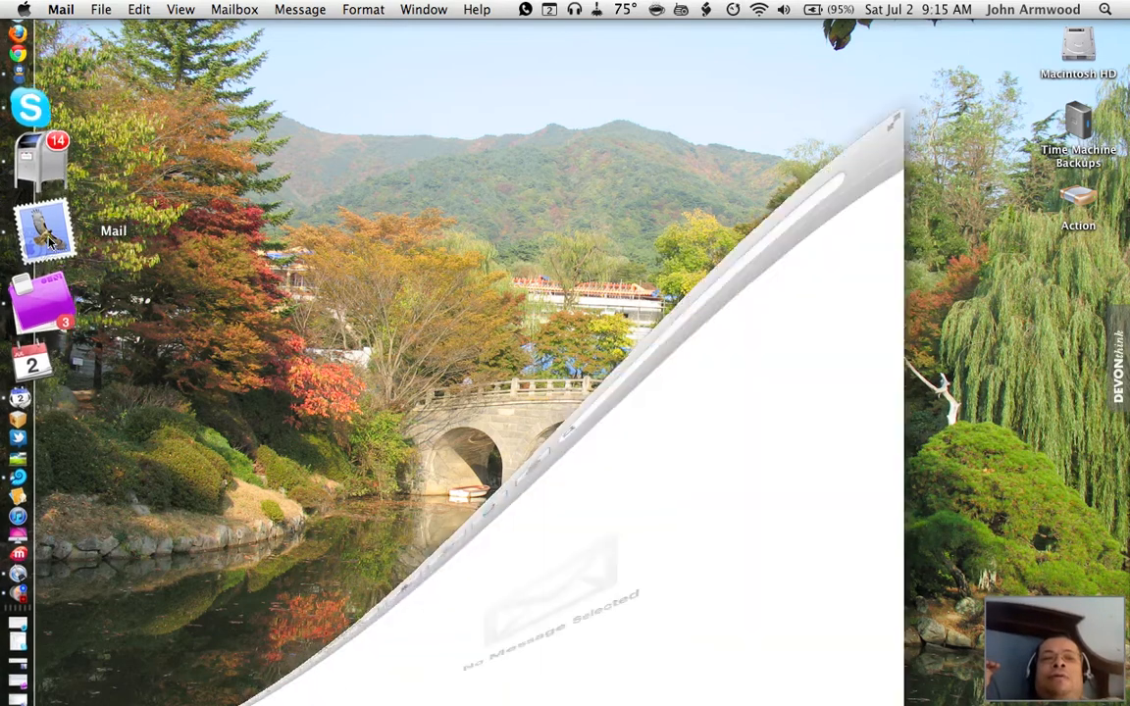
Preview the sent Test 3 and Test messages in Sent Messages (Armwood)
left_click(44, 241)
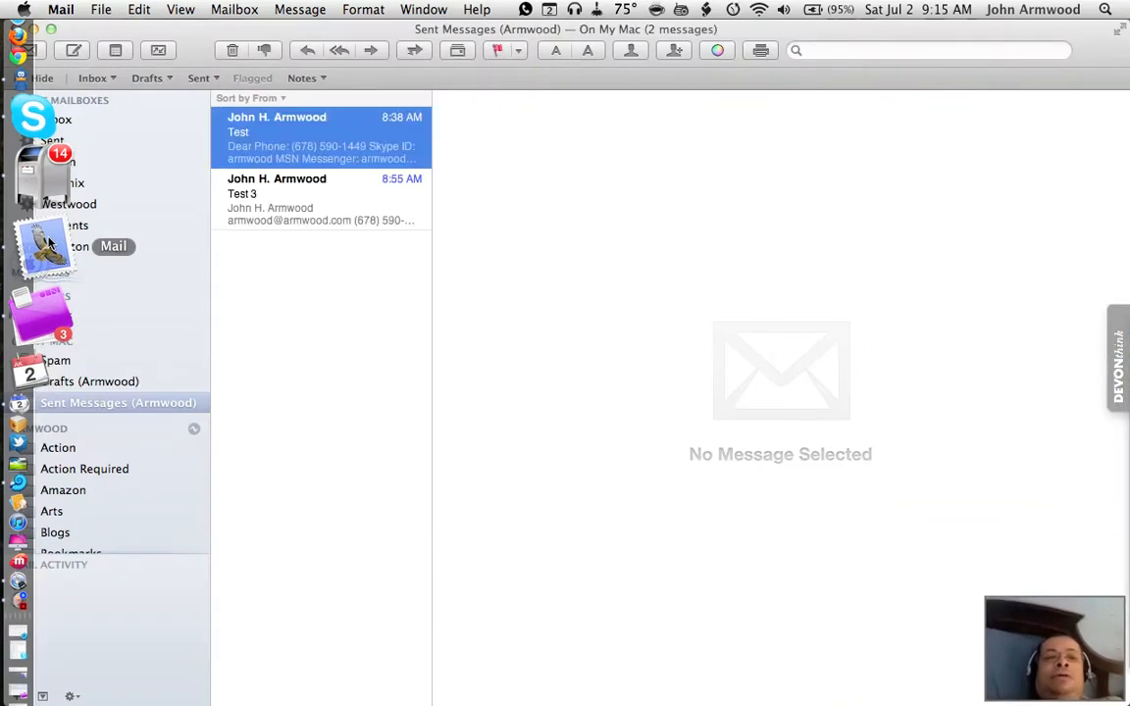
left_click(321, 137)
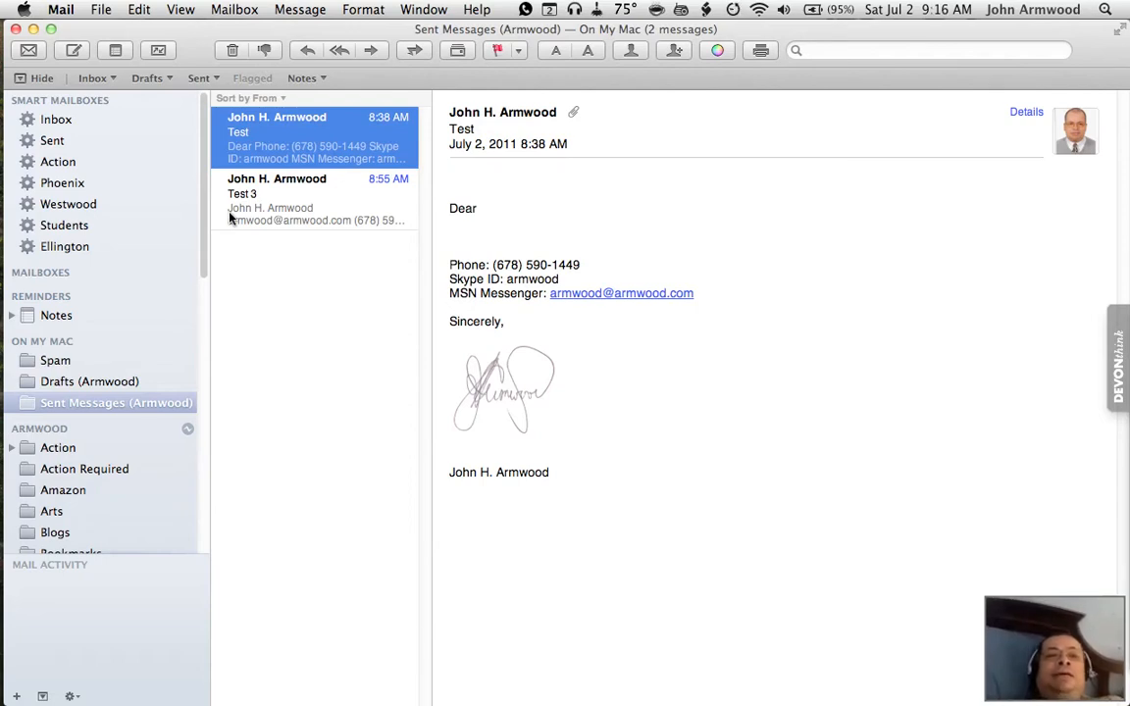
mouse_move(363, 236)
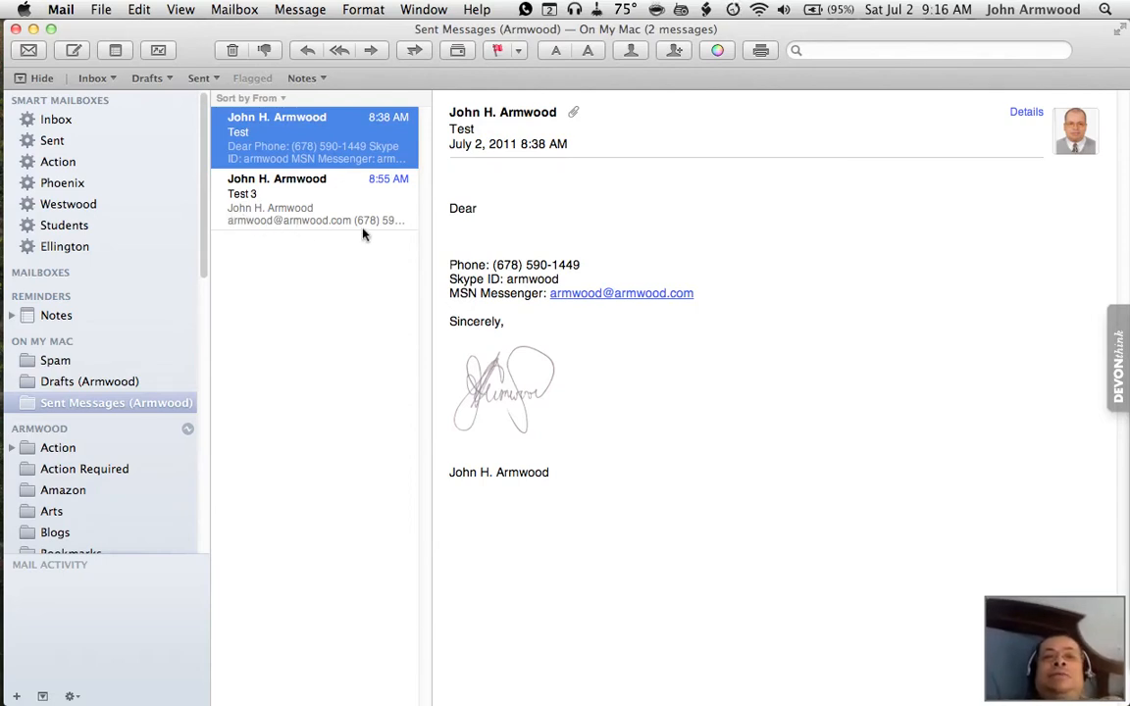
mouse_move(355, 242)
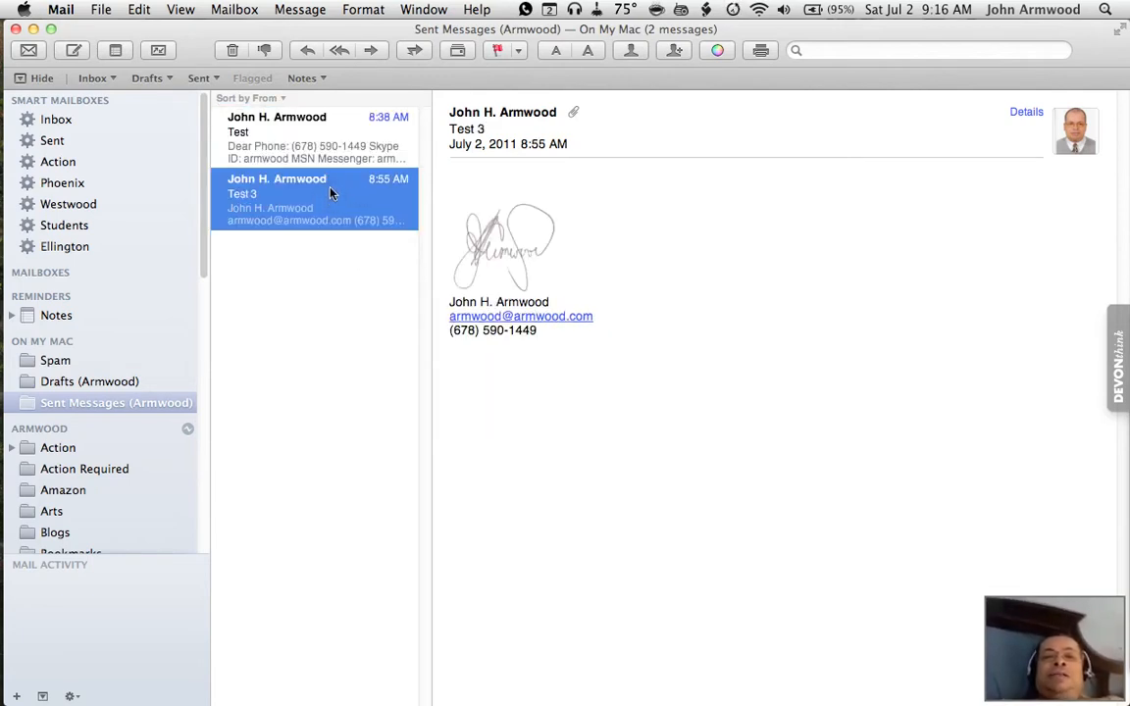
mouse_move(333, 146)
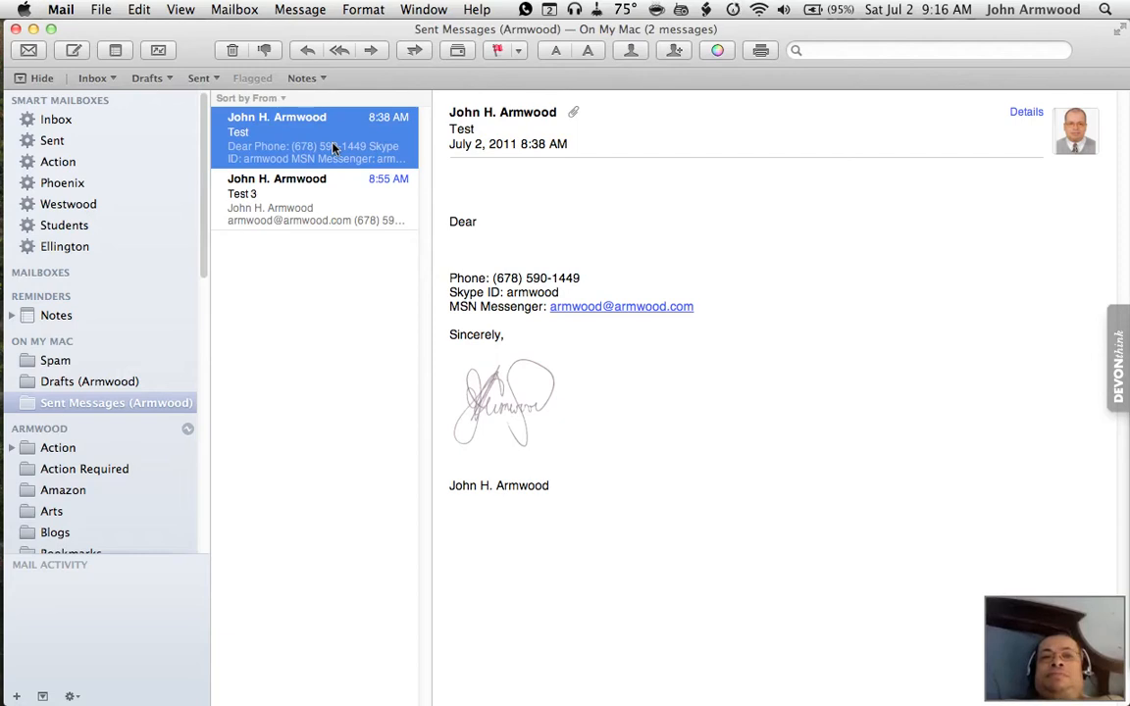
mouse_move(380, 558)
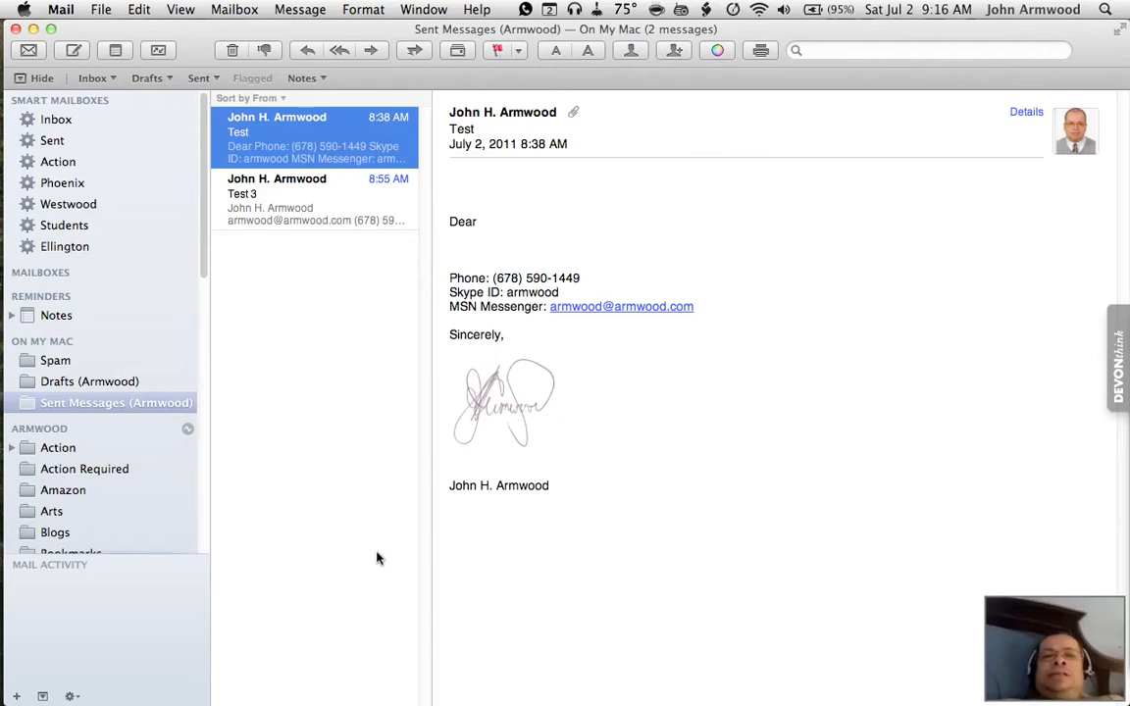
mouse_move(387, 435)
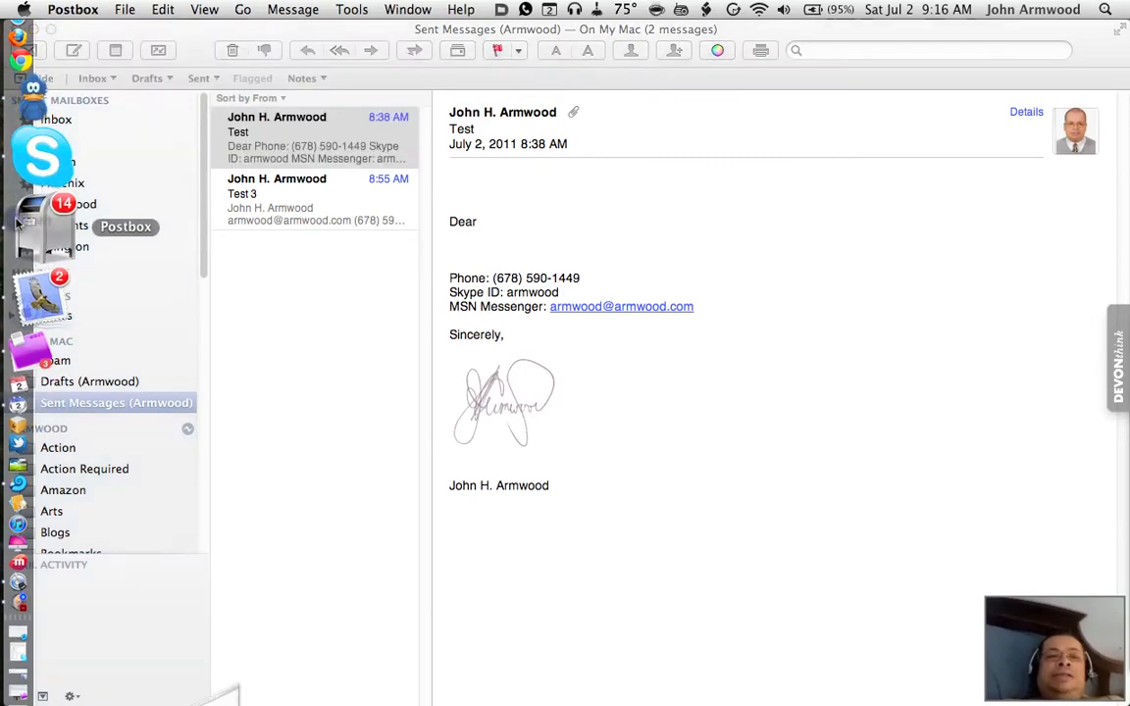
Switch to Postbox's all-accounts Inbox, then close the Mail window
left_click(56, 119)
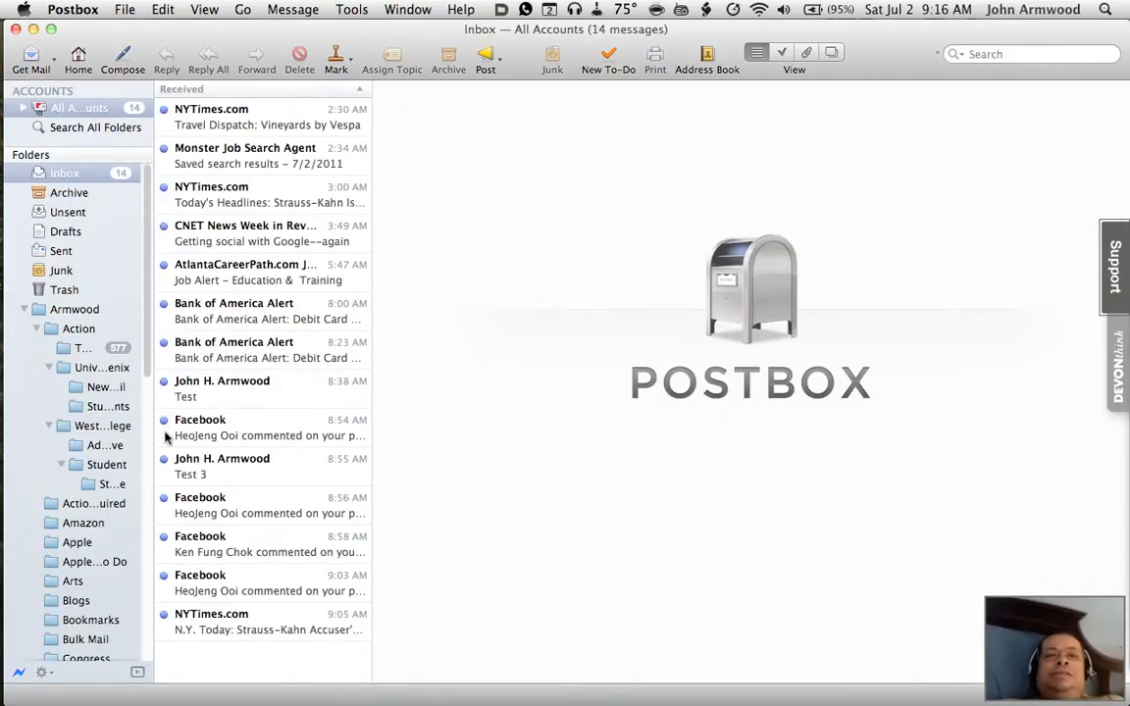
mouse_move(523, 324)
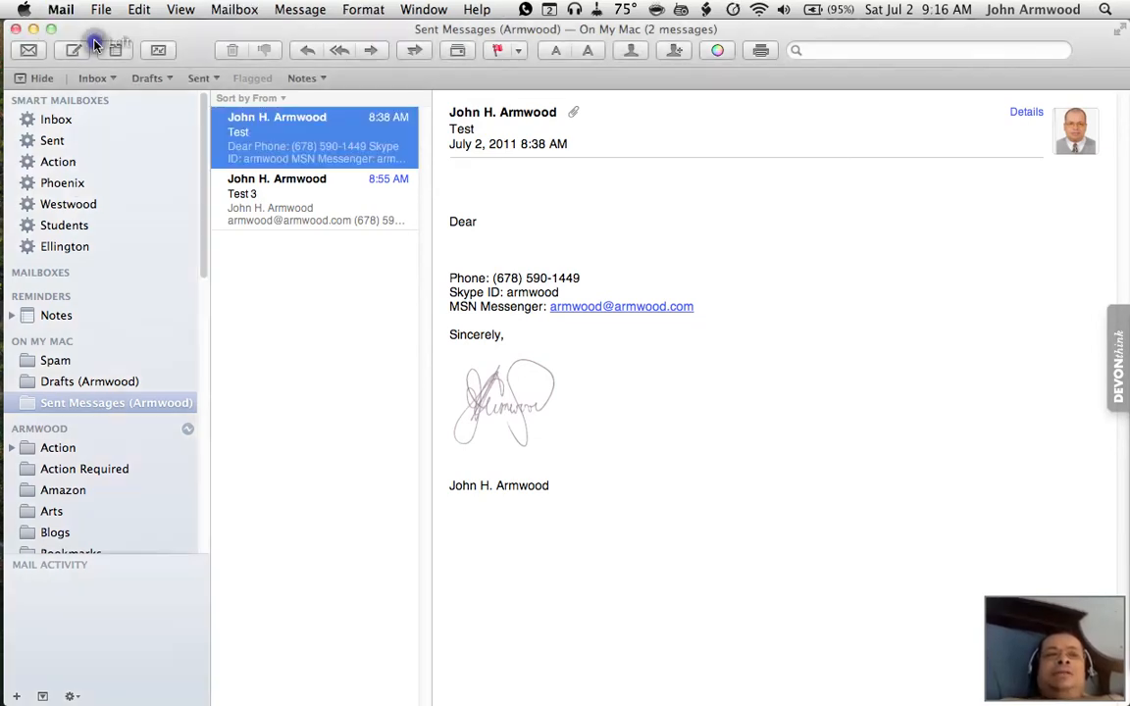
left_click(61, 9)
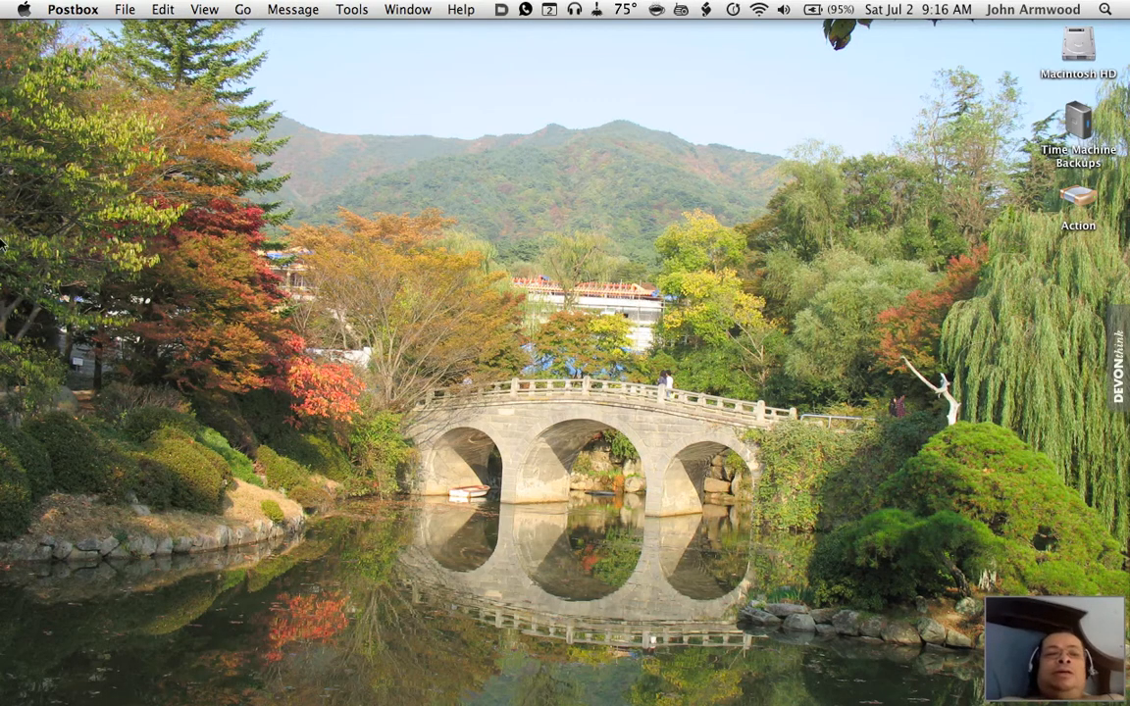
mouse_move(7, 225)
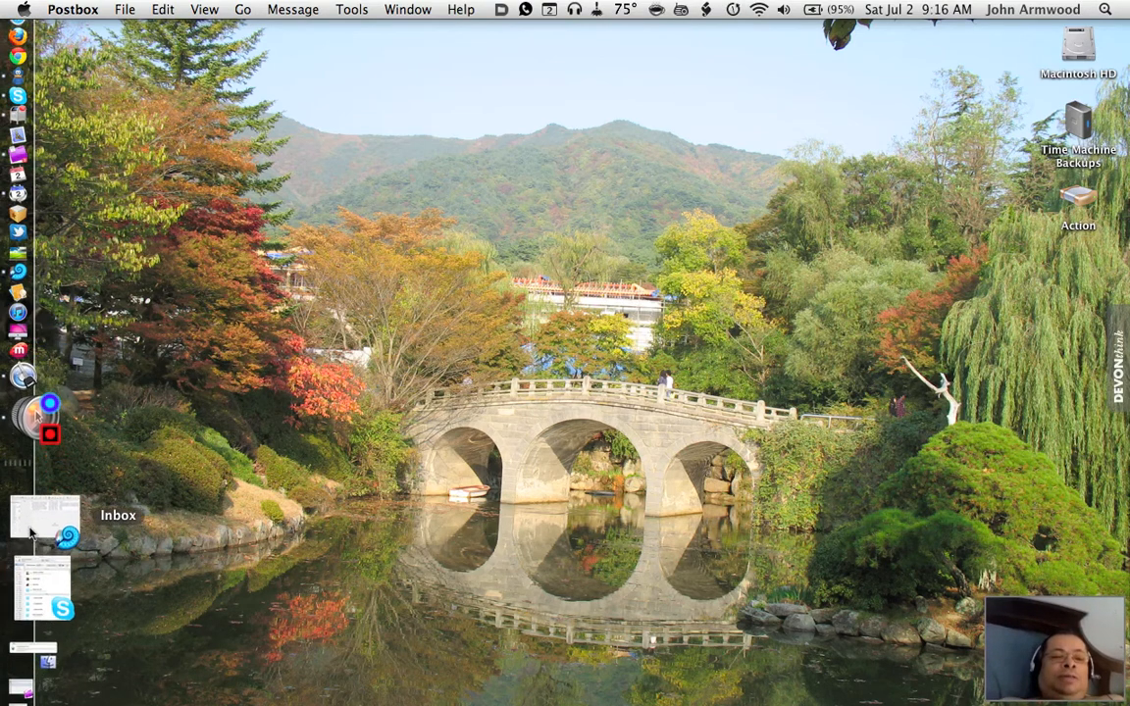
Restore the DEVONthink Inbox and OmniFocus windows from the Dock, then open Mission Control
left_click(44, 515)
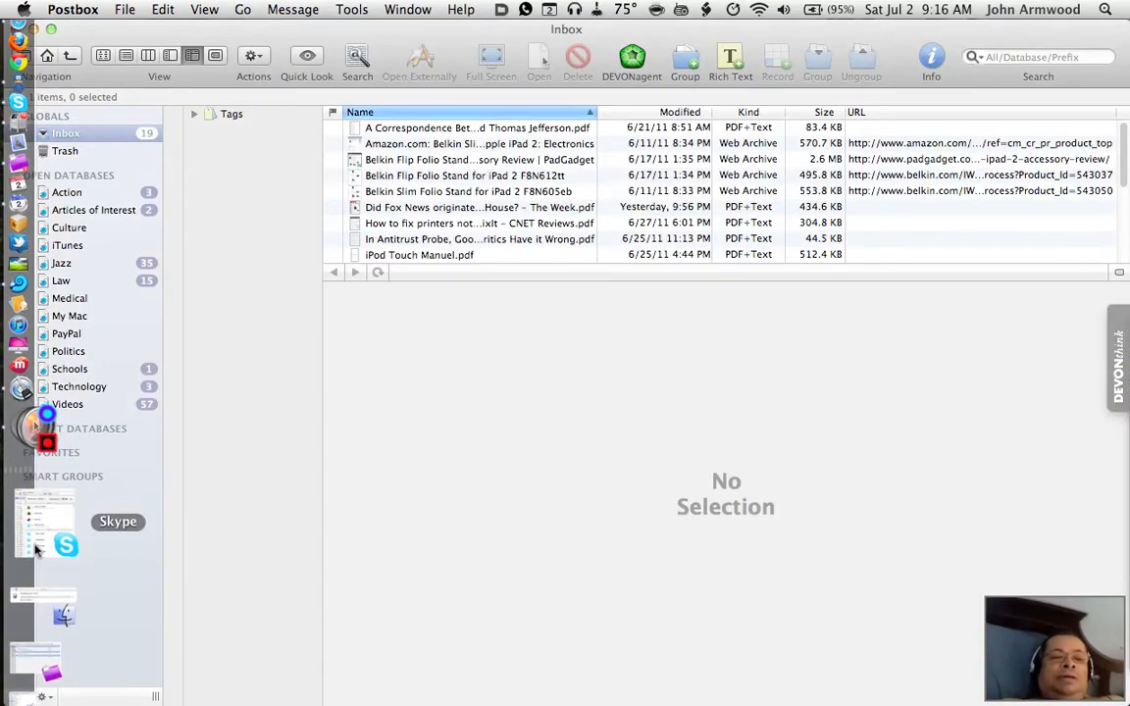
left_click(66, 545)
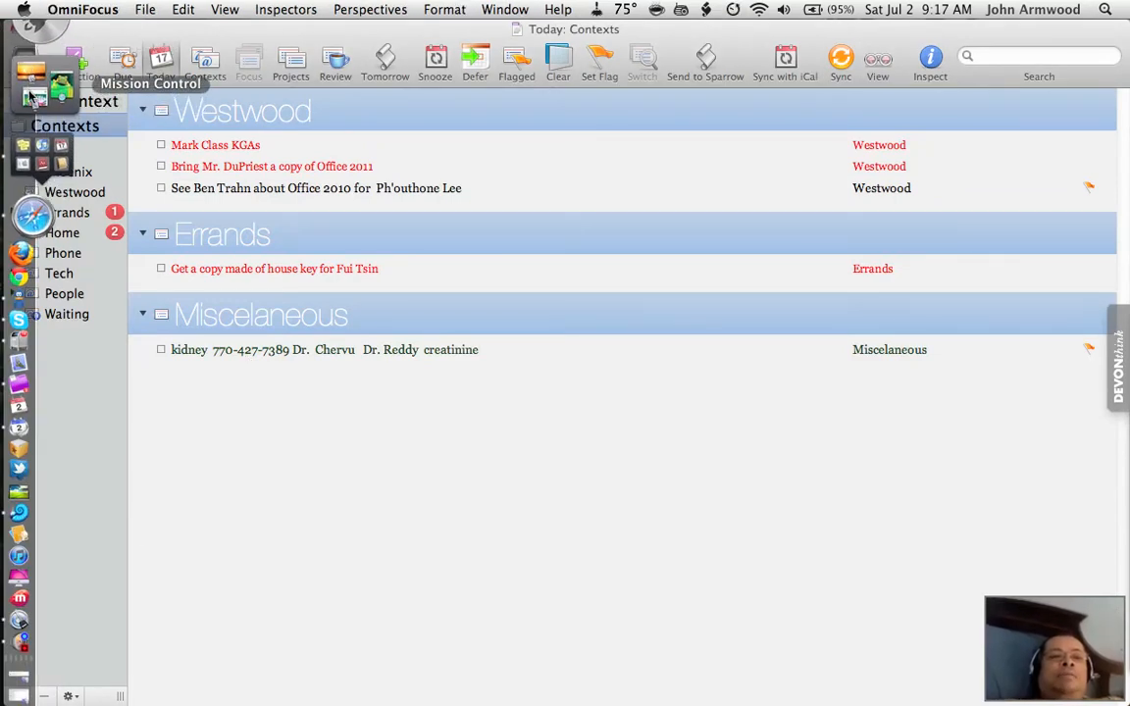
left_click(32, 93)
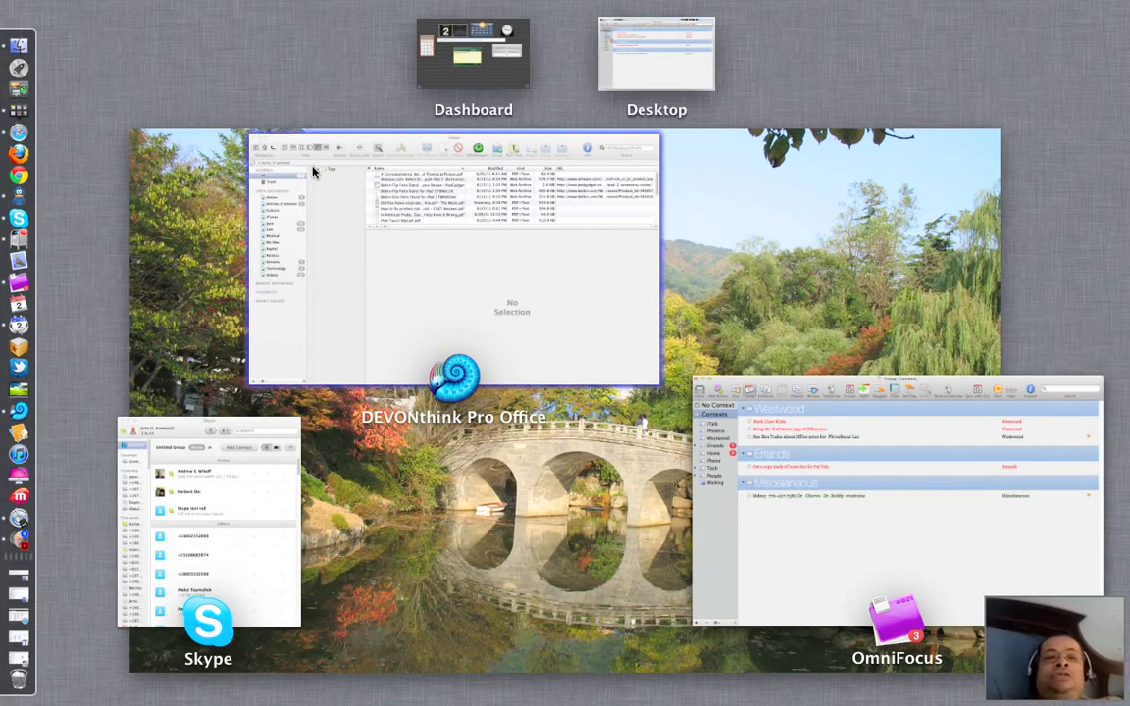
mouse_move(260, 430)
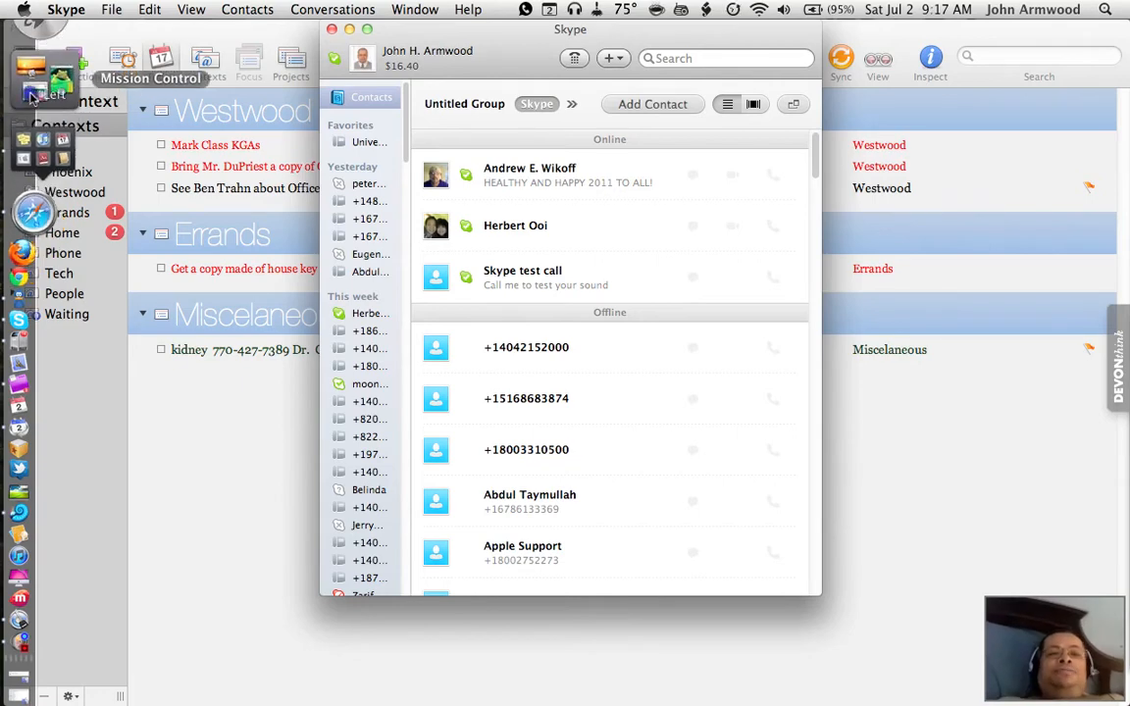
Reopen Mission Control and bring the Skype contacts window to the front
left_click(35, 94)
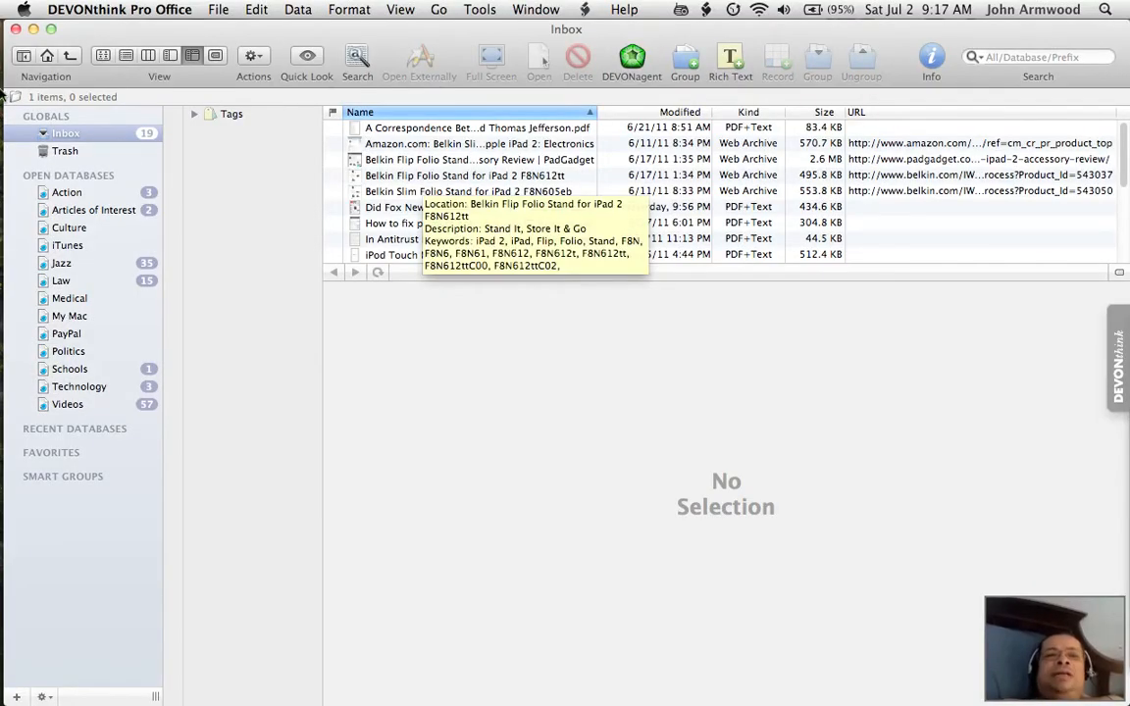
left_click(41, 46)
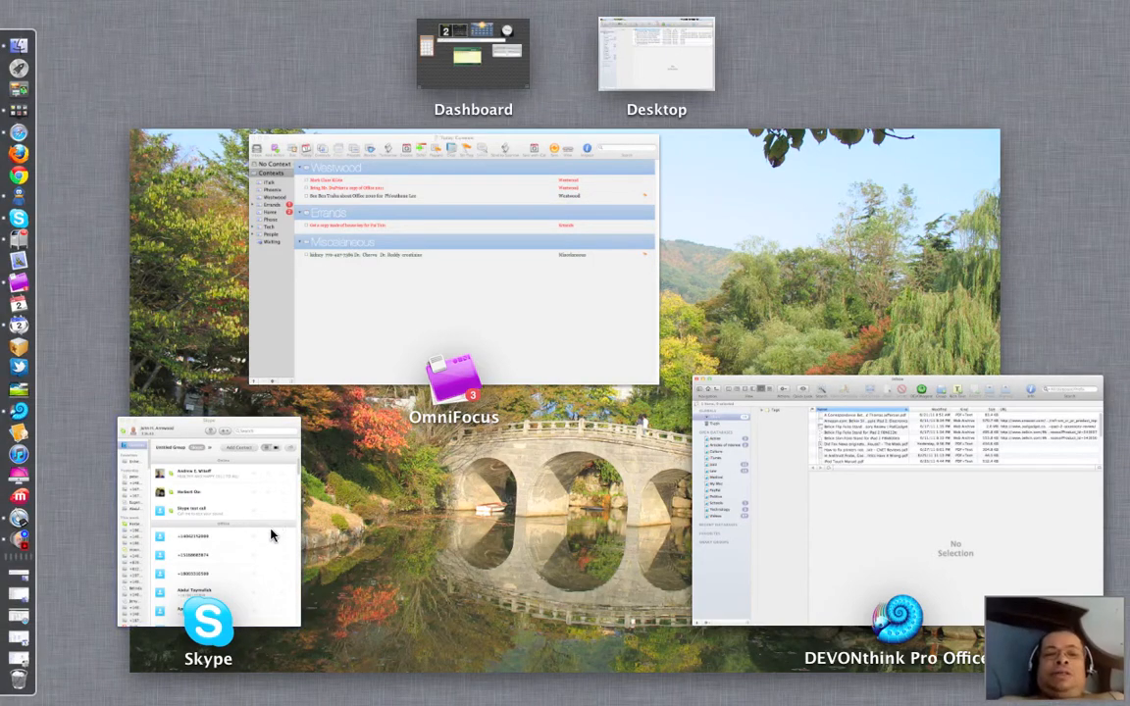
left_click(893, 490)
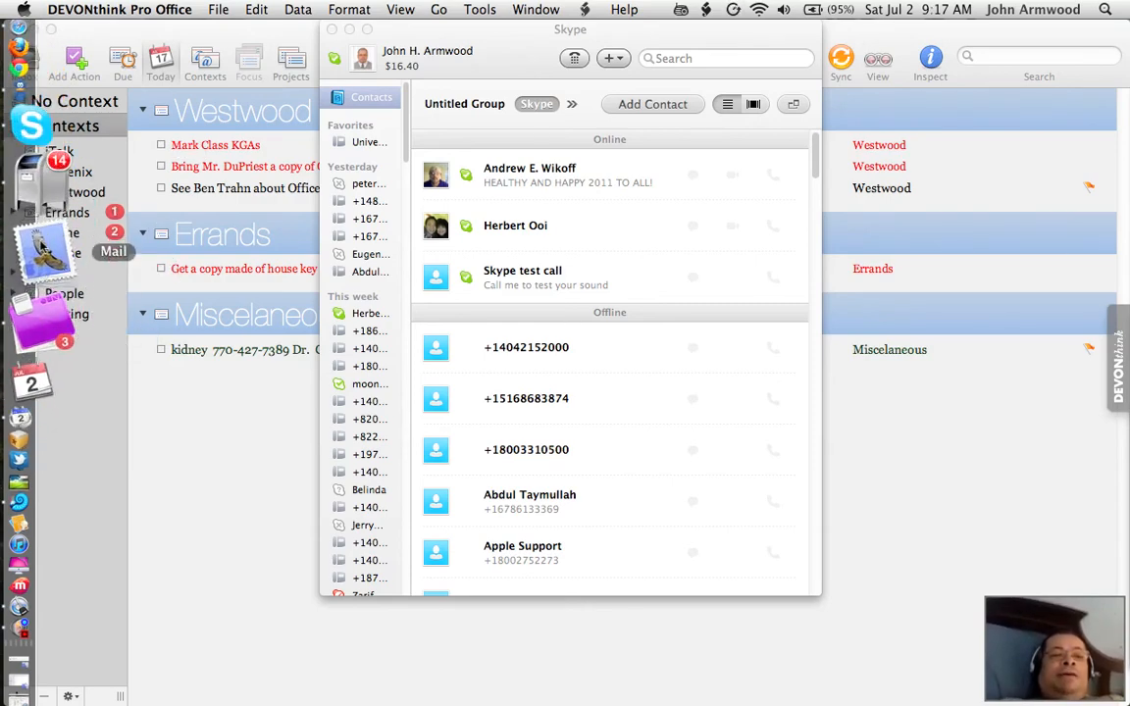
mouse_move(44, 525)
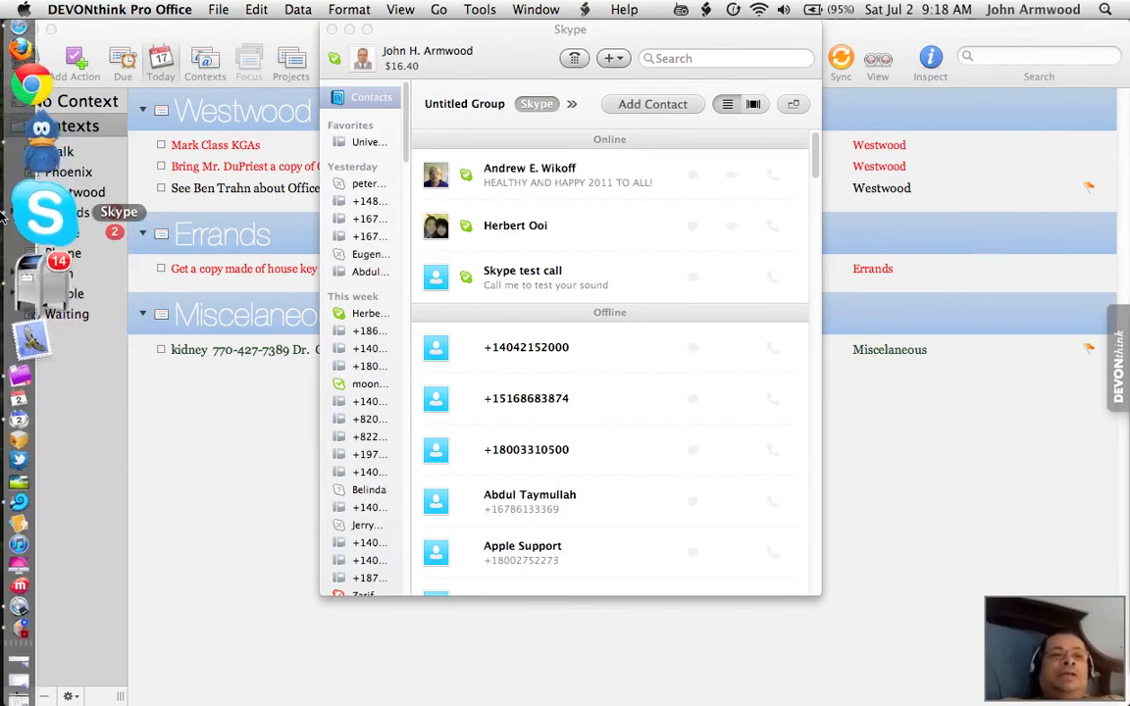
mouse_move(41, 100)
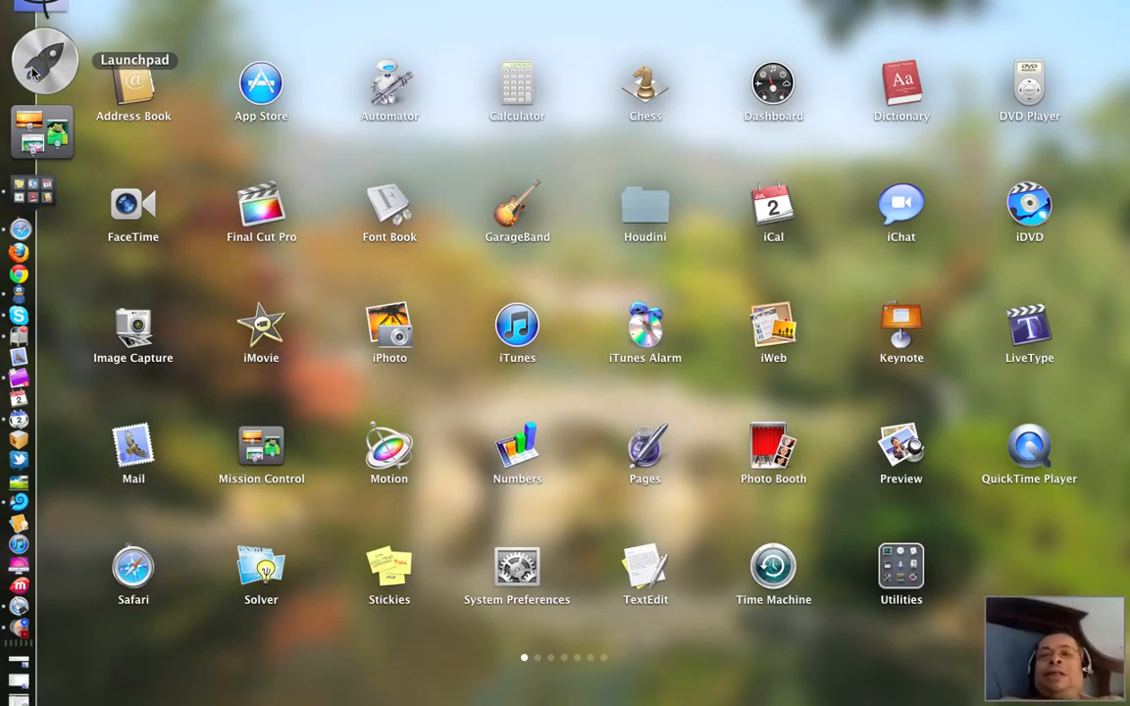
mouse_move(527, 11)
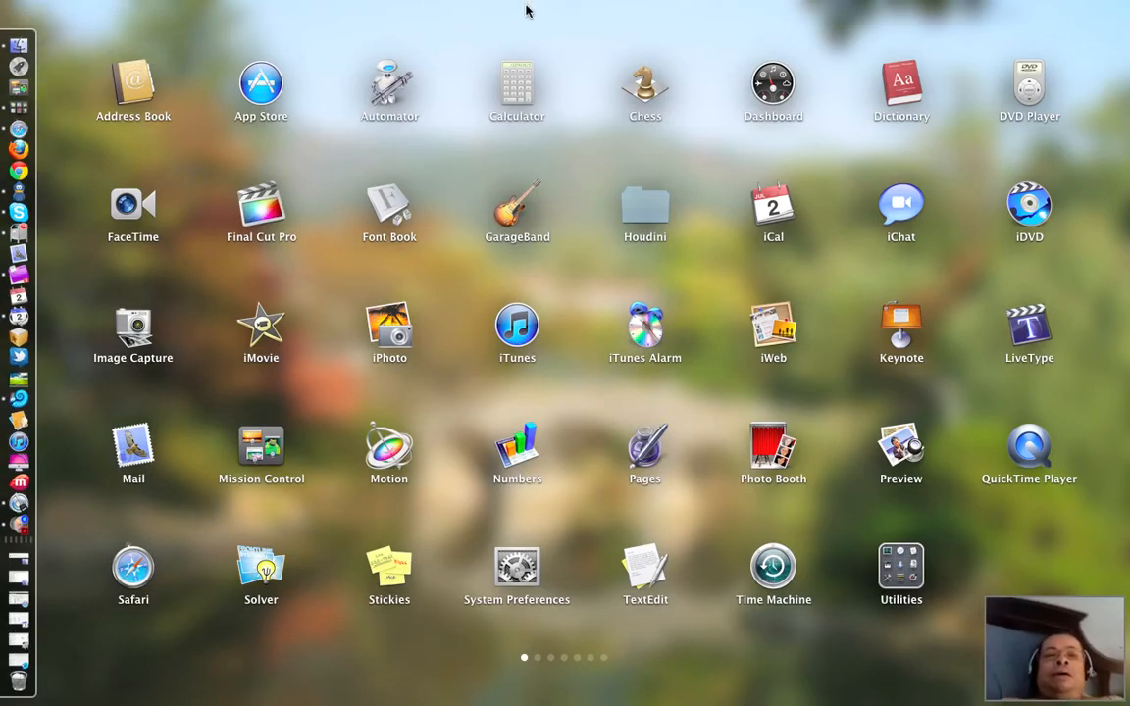